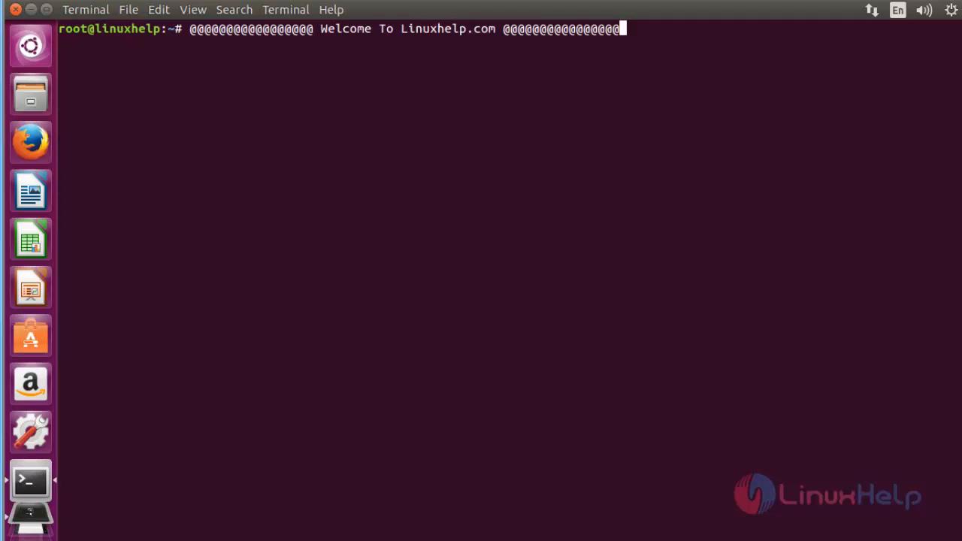
# Step: Add the ppa:octavhendra/hiawatha repository with add-apt-repository and confirm it
pyautogui.write('add-apt-repository ppa:octavhendra/hiawatha')
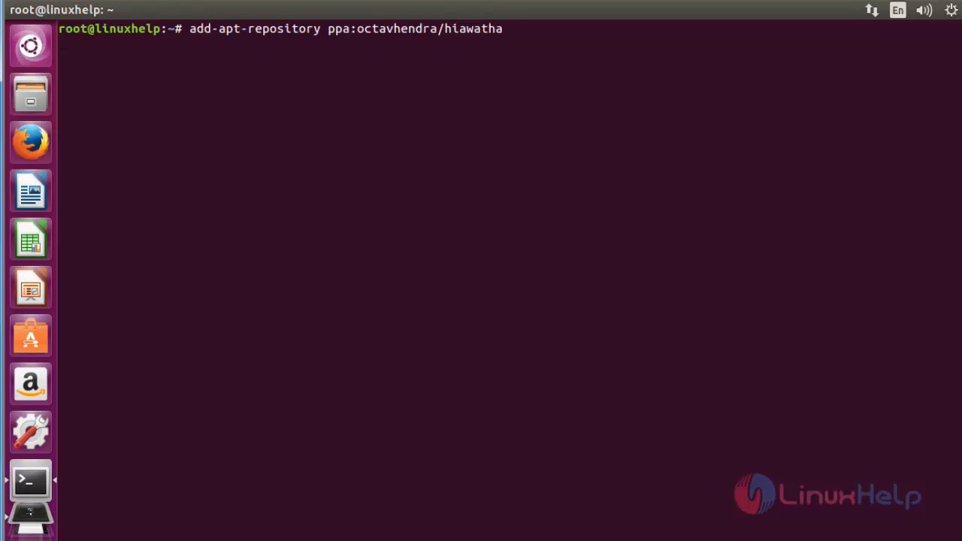
pyautogui.press('Return')
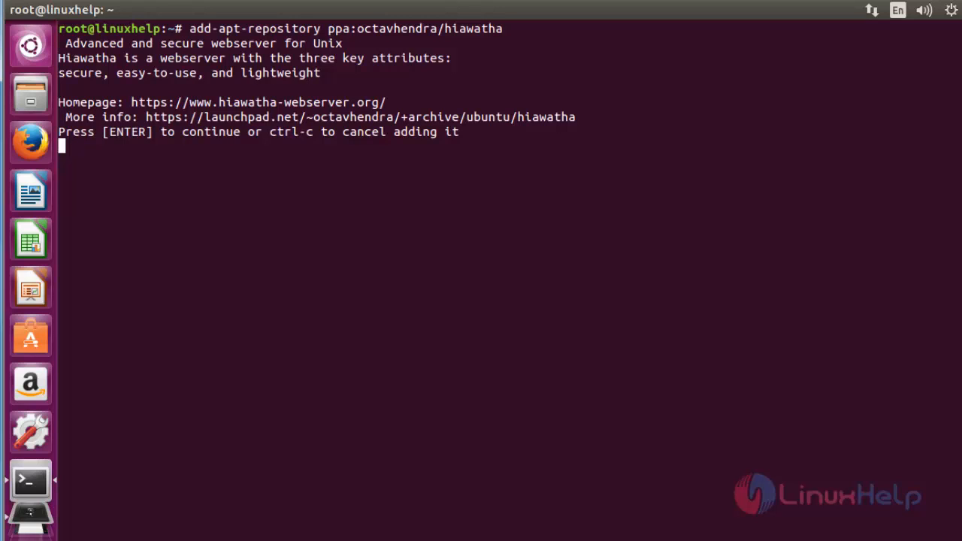
pyautogui.press('Return')
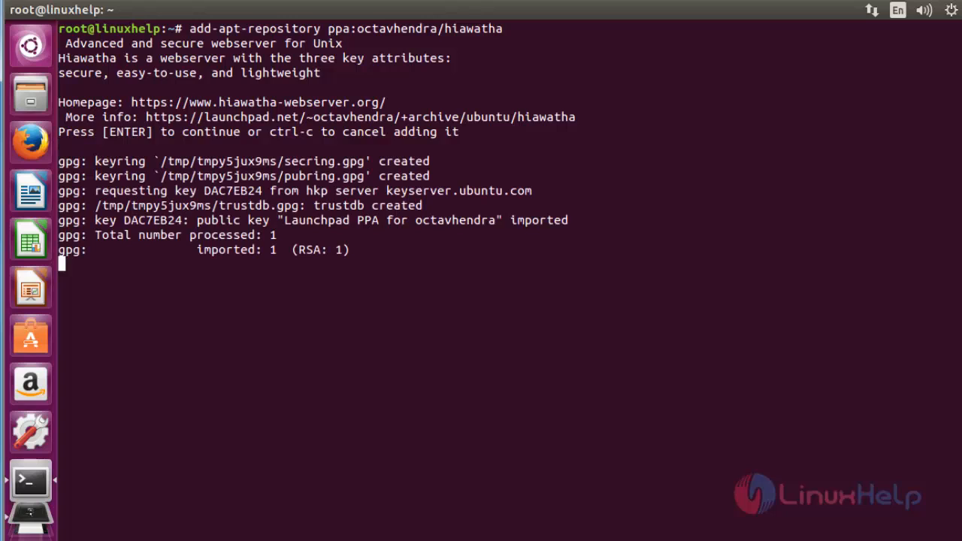
pyautogui.press('Return')
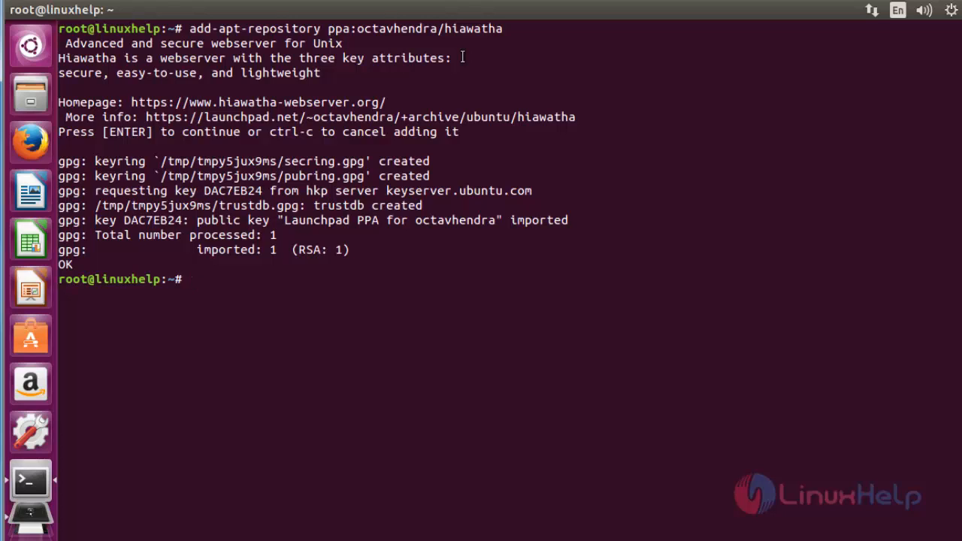
# Step: Run 'apt-get update' to refresh the package lists
pyautogui.write('ap')
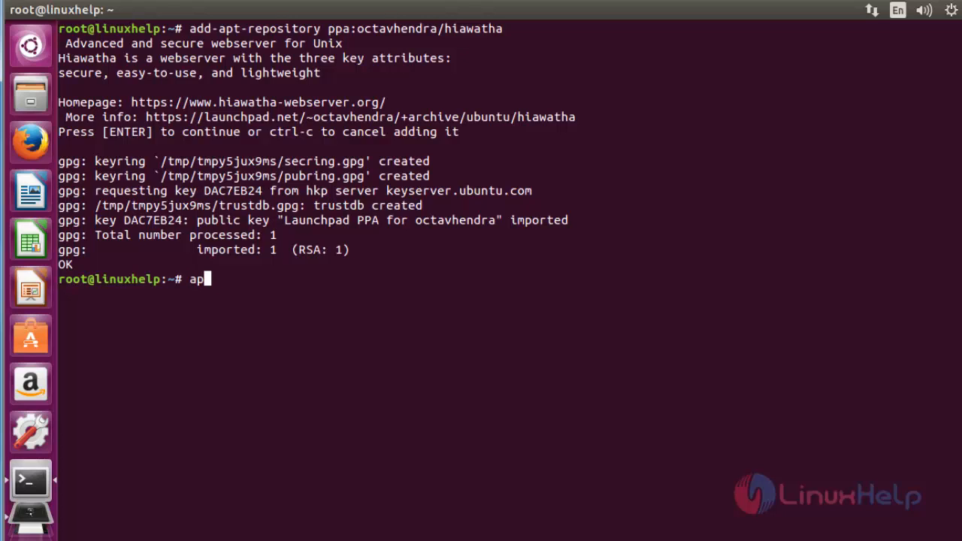
pyautogui.write('t-ge')
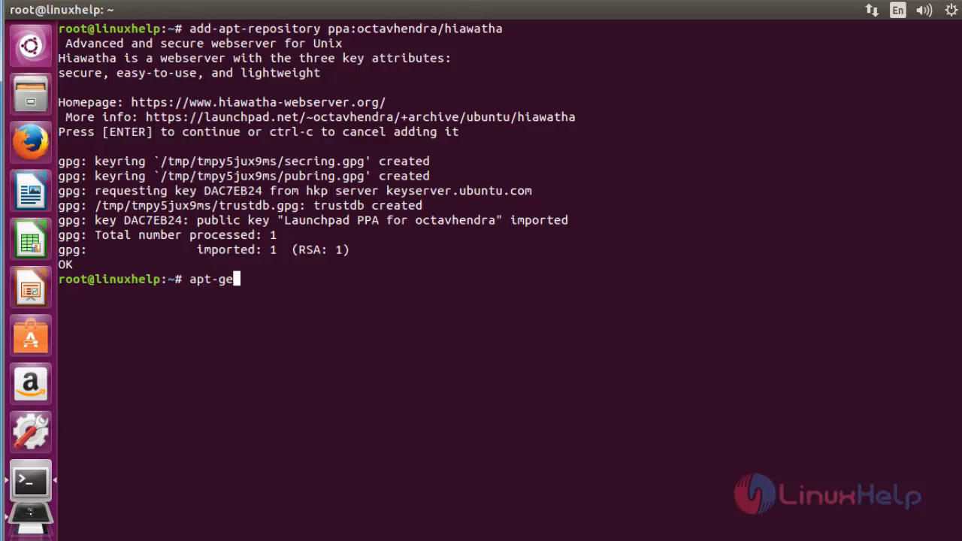
pyautogui.write('t up')
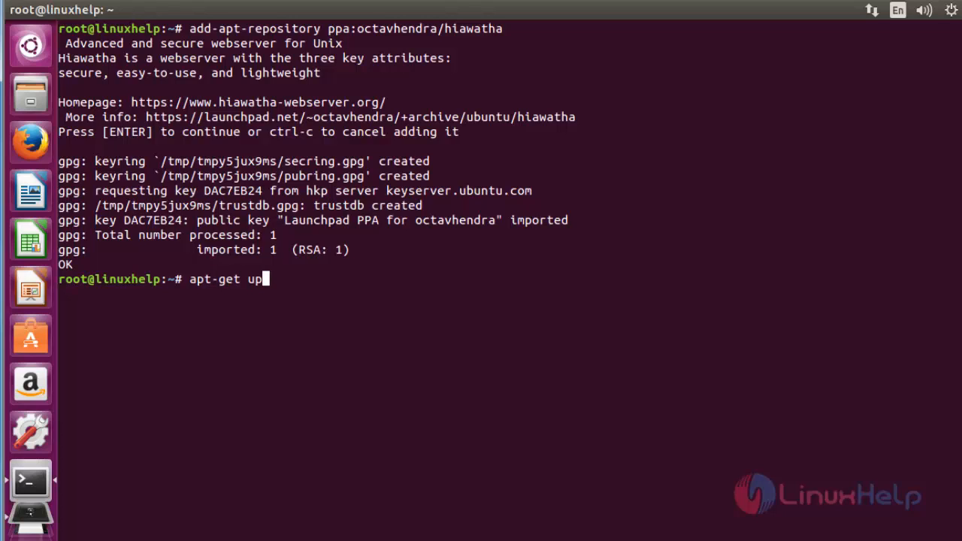
pyautogui.write('at')
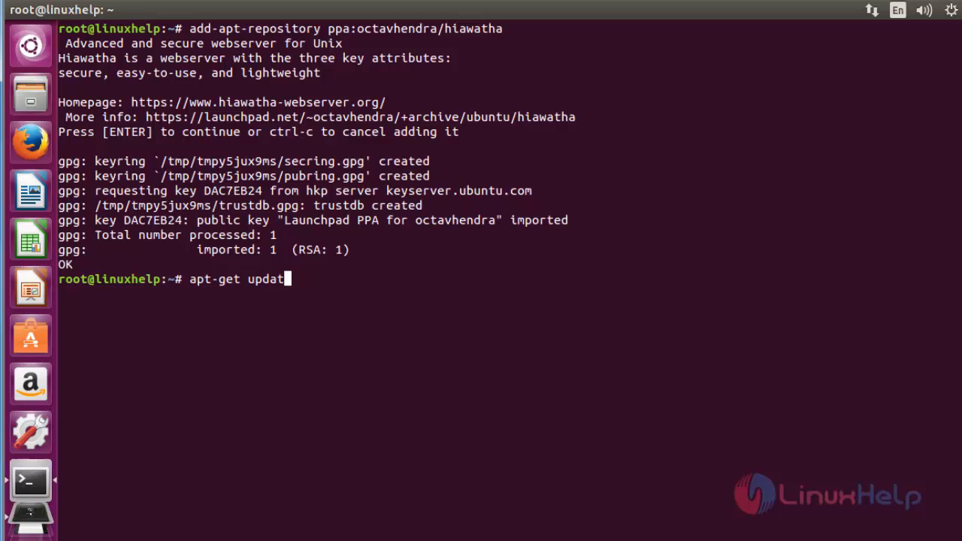
pyautogui.write('e')
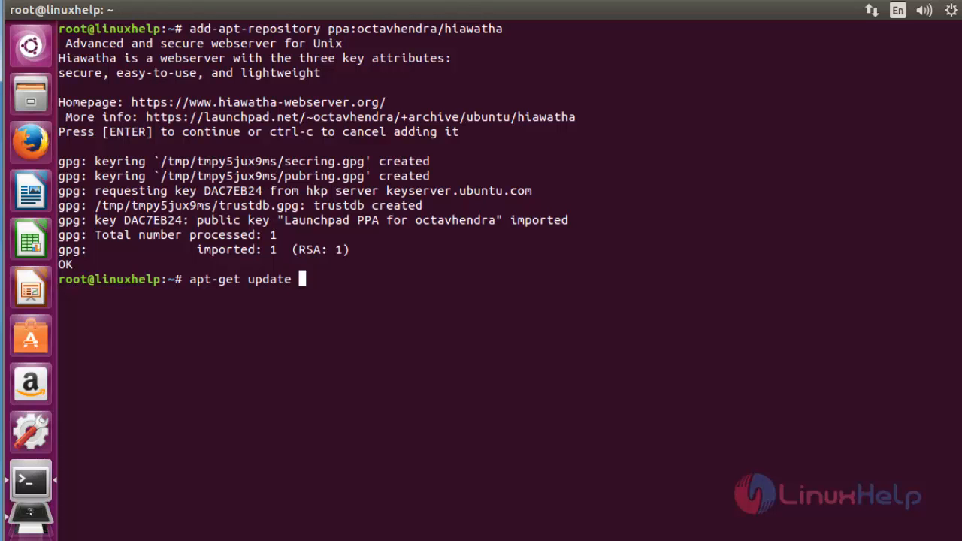
pyautogui.press('Return')
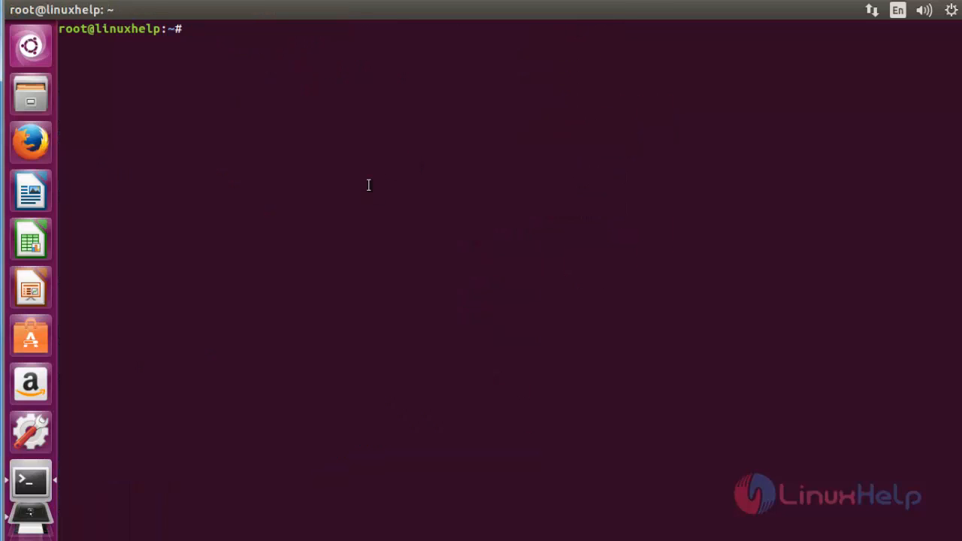
# Step: Install the hiawatha package with 'apt-get install hiawatha'
pyautogui.write('apt-')
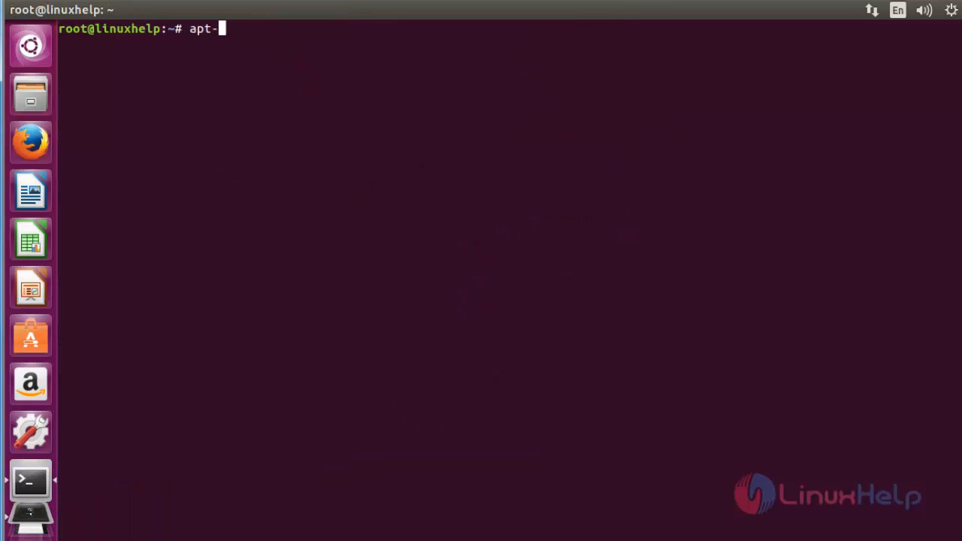
pyautogui.write('ge')
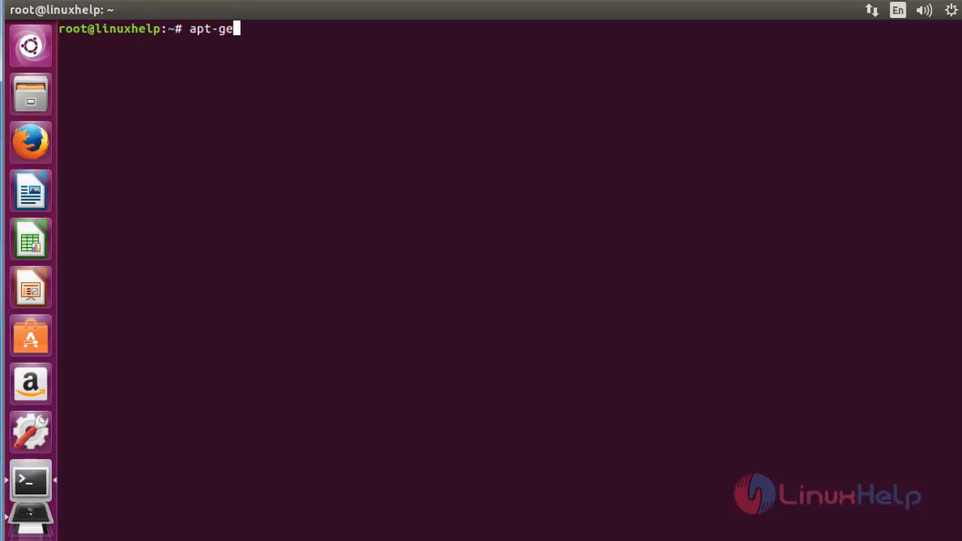
pyautogui.write('t in')
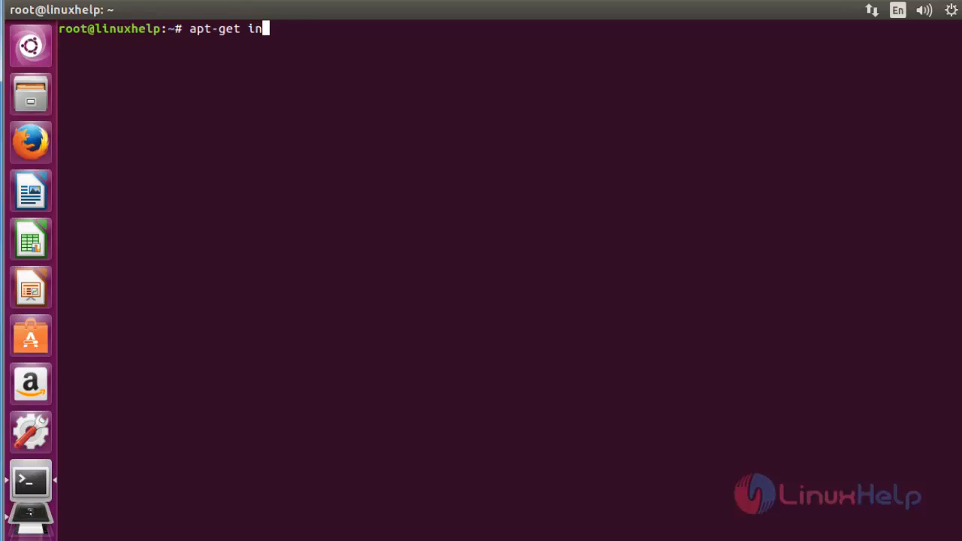
pyautogui.write('stall')
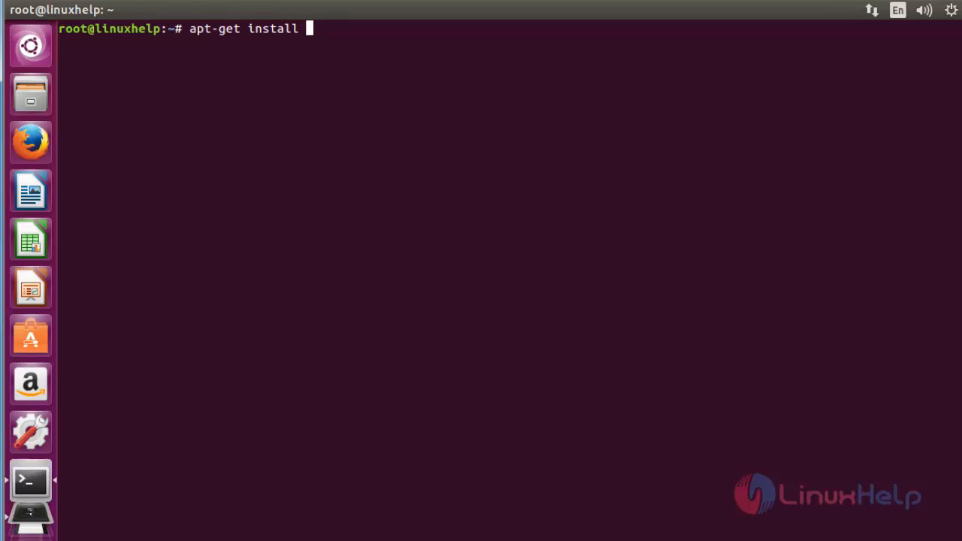
pyautogui.write('hia')
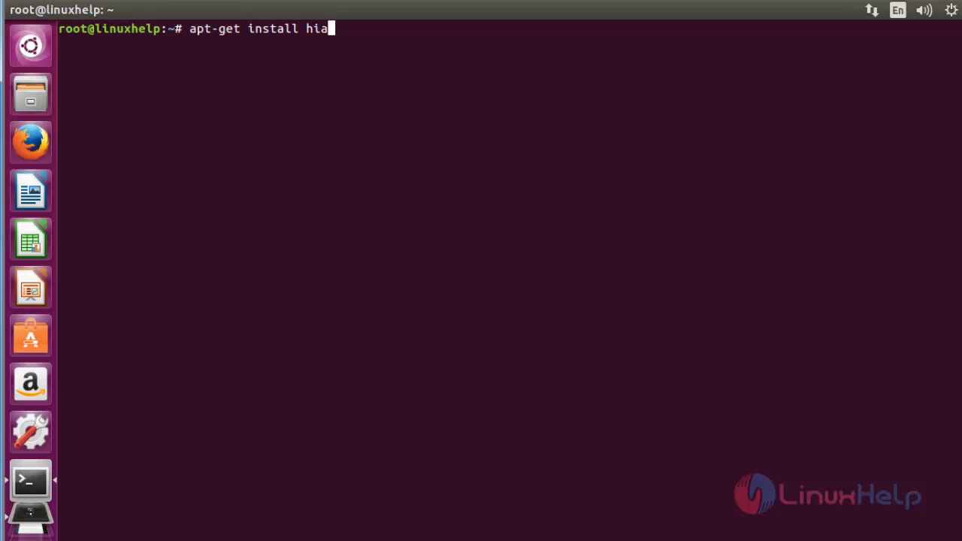
pyautogui.write('watha')
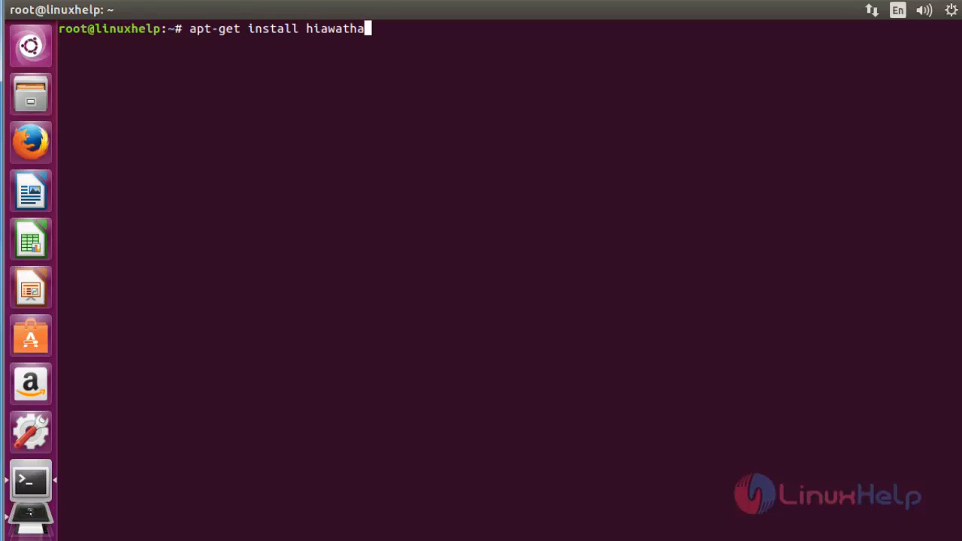
pyautogui.press('Return')
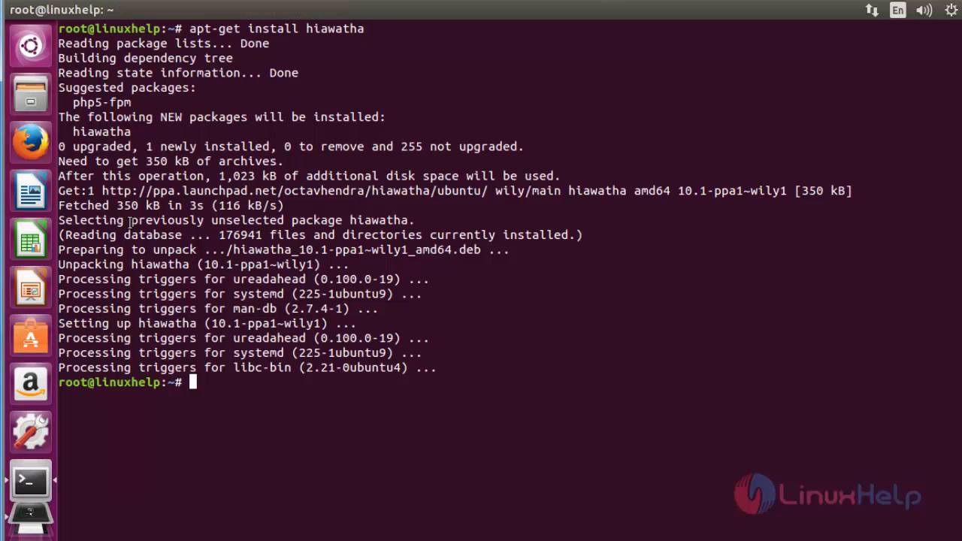
pyautogui.moveTo(148, 292)
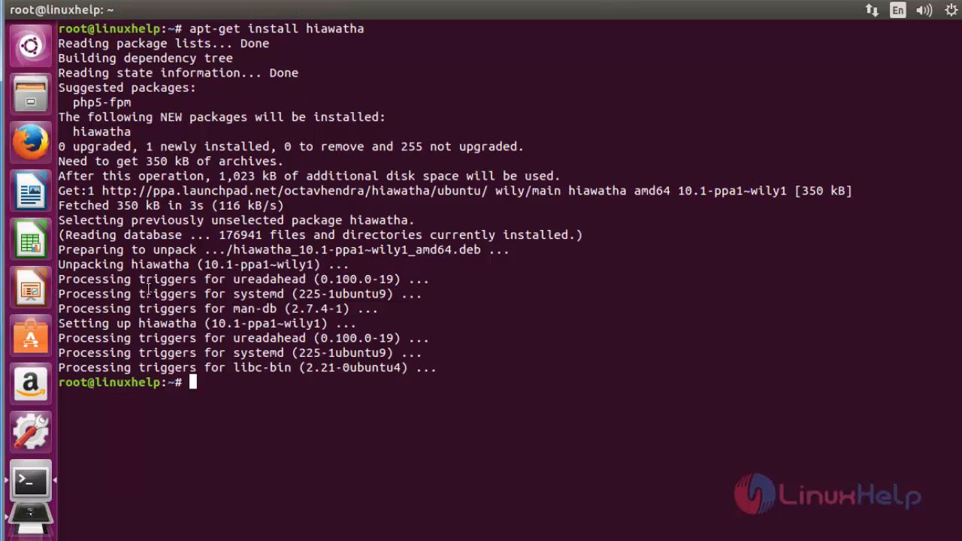
# Step: Run 'hiawatha -v' to display the installed Hiawatha version
pyautogui.write('hiawatha -v')
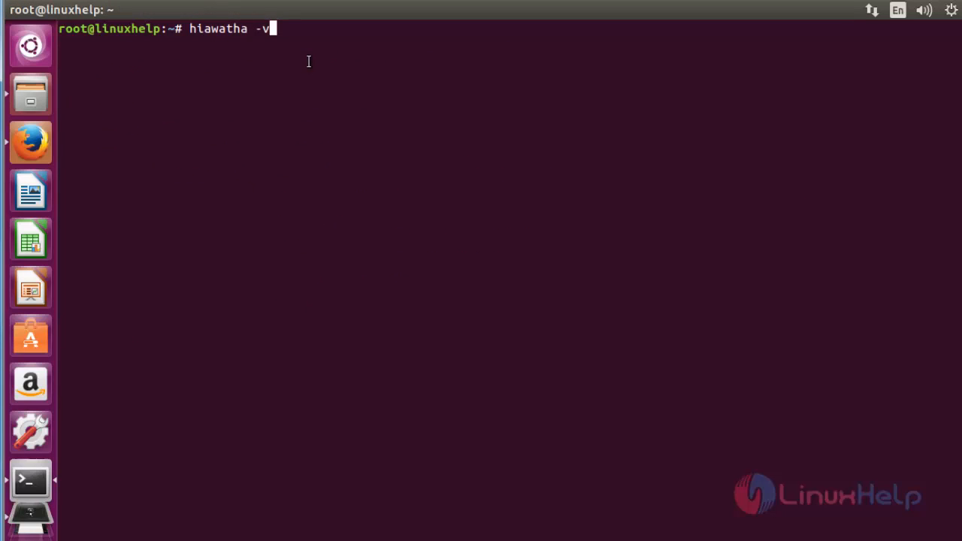
pyautogui.moveTo(281, 50)
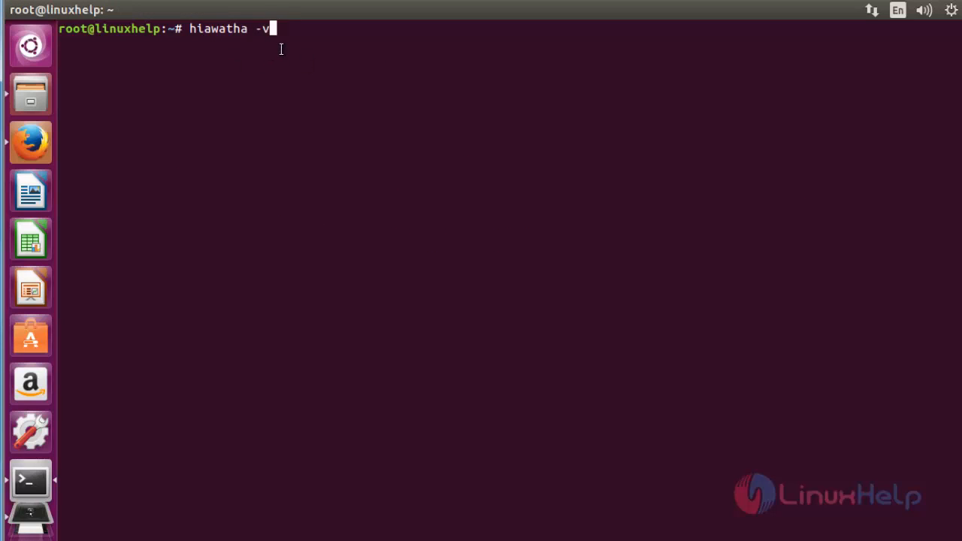
pyautogui.press('Return')
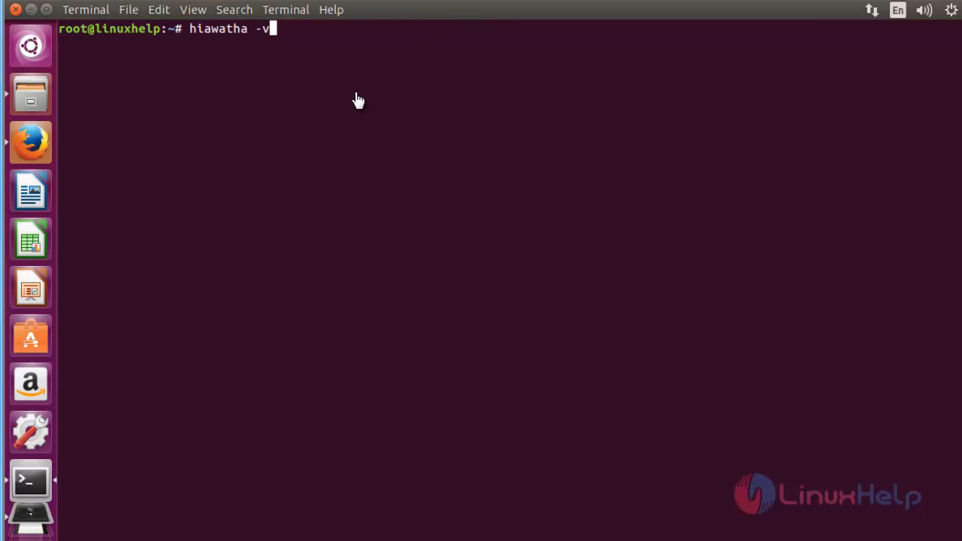
pyautogui.press('Return')
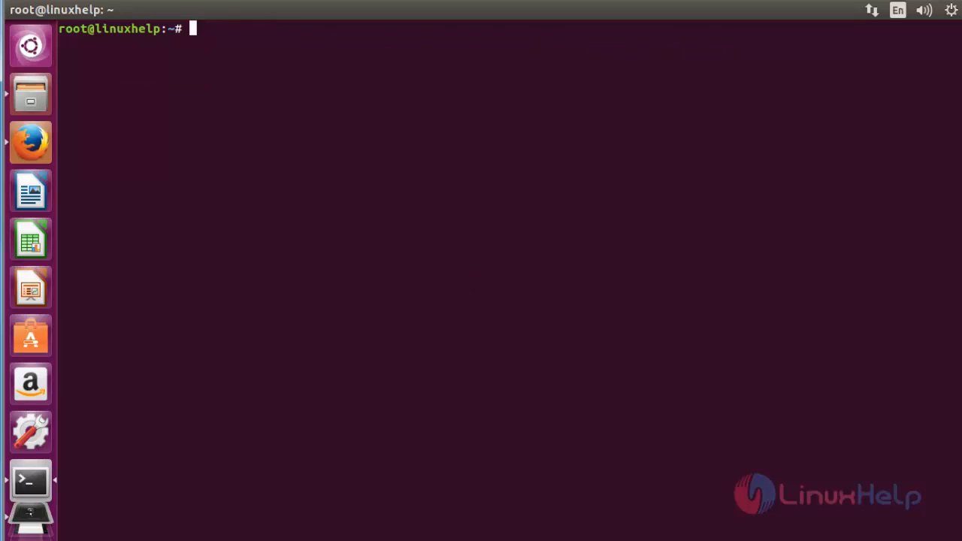
pyautogui.moveTo(30, 143)
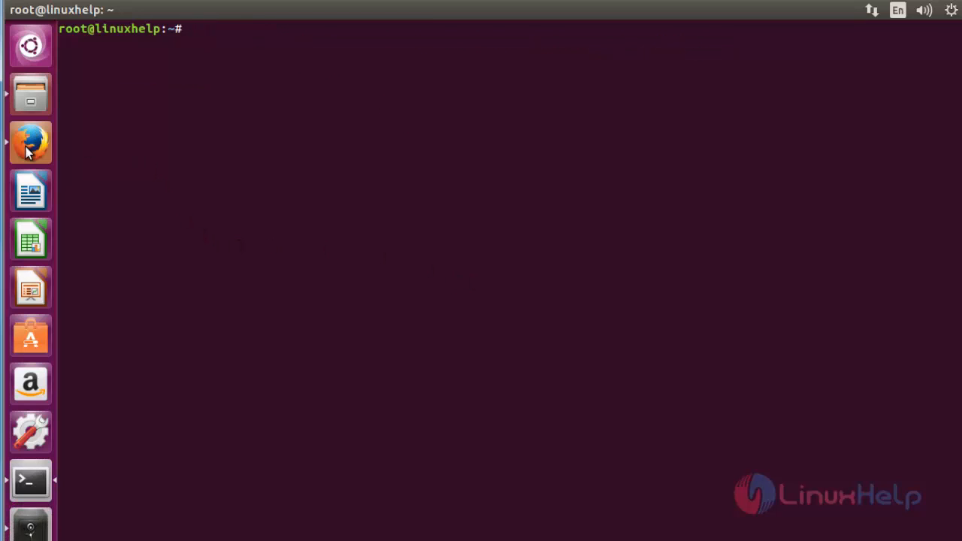
pyautogui.click(30, 142)
pyautogui.write('http')
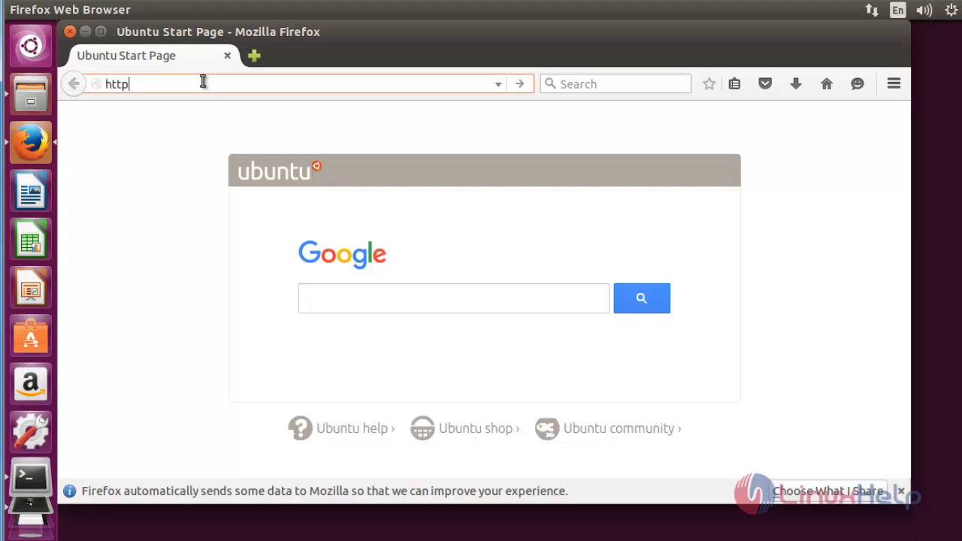
pyautogui.write('://')
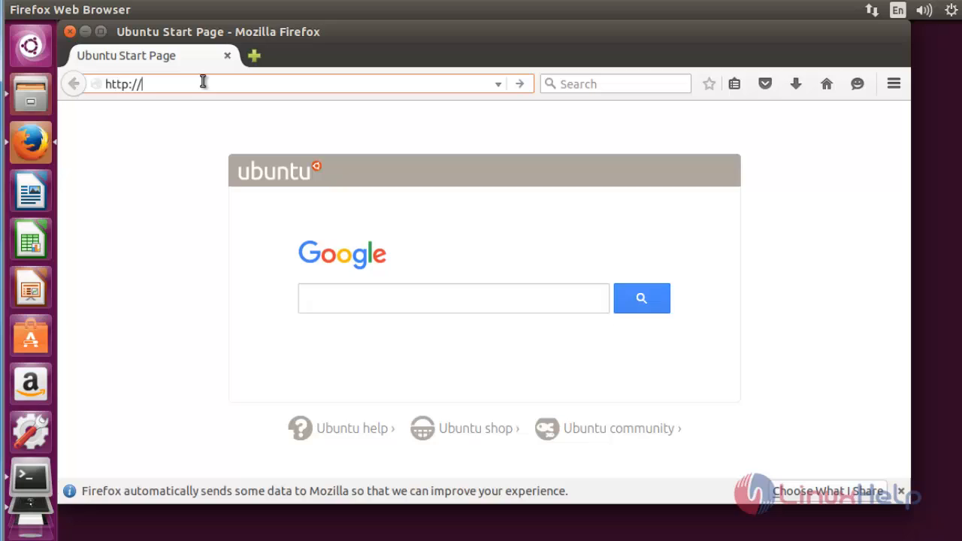
pyautogui.write('192.168')
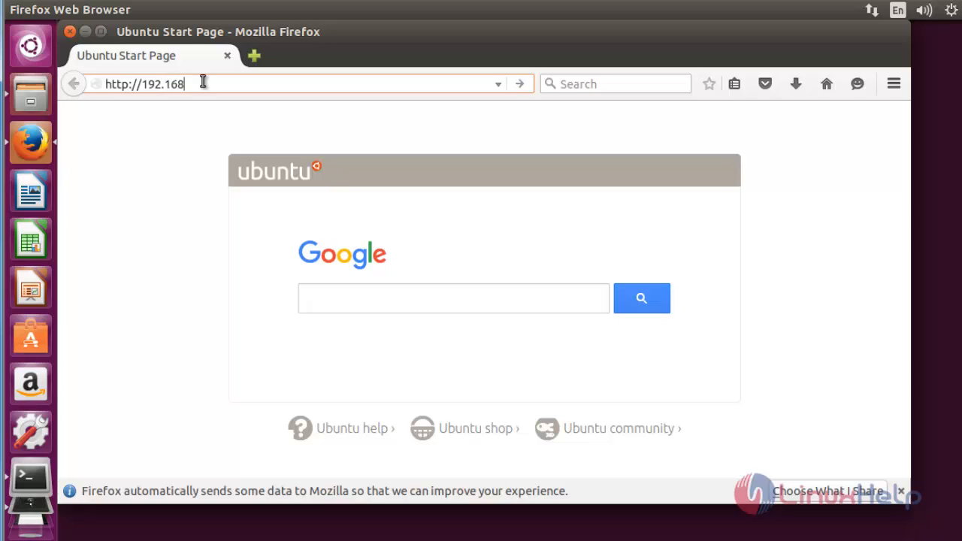
pyautogui.write('.5.146')
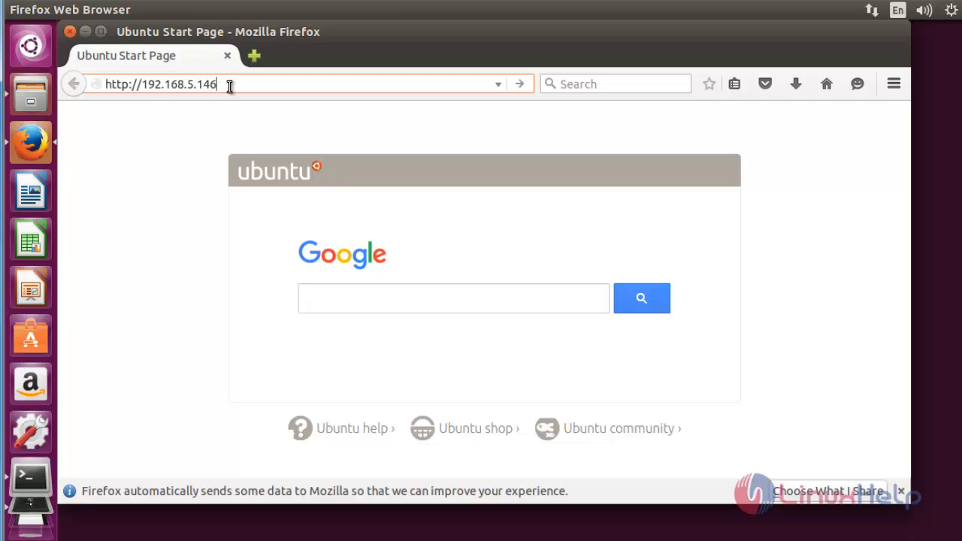
pyautogui.press('Return')
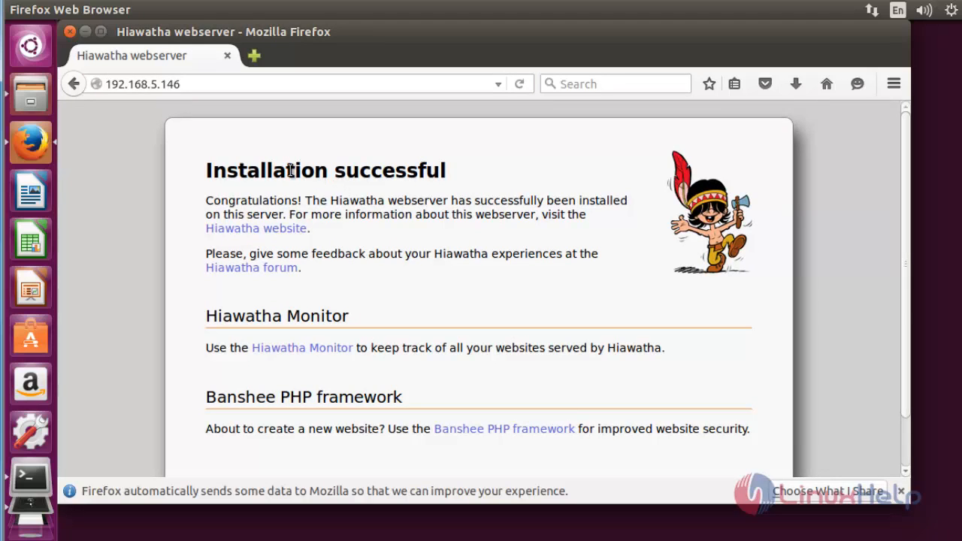
# Step: Scroll down the installation page and follow the Hiawatha Monitor link
pyautogui.scroll(-3)
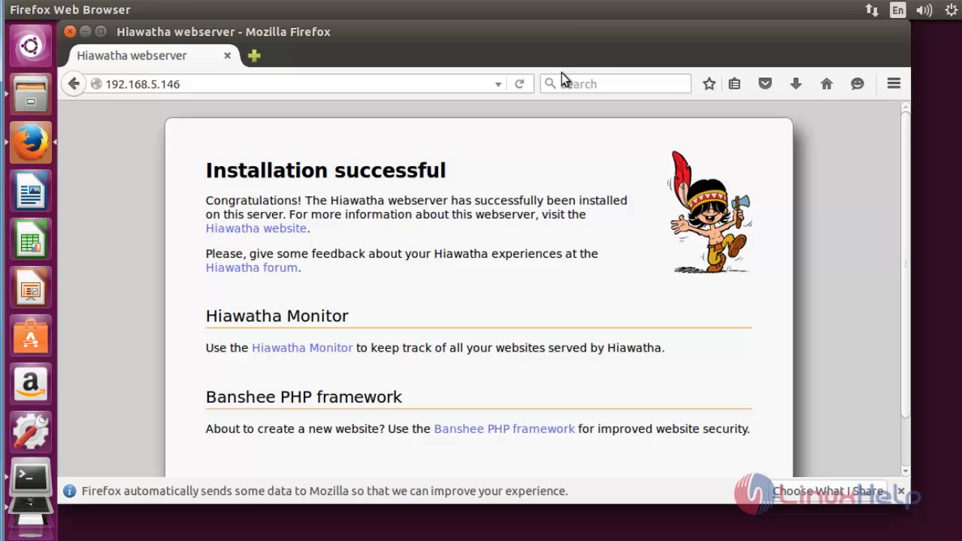
pyautogui.scroll(-3)
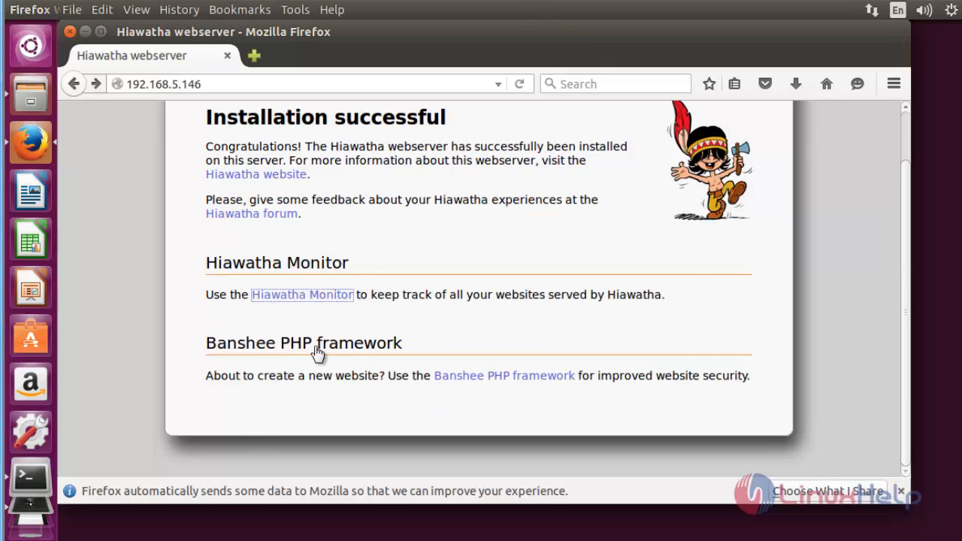
pyautogui.moveTo(302, 305)
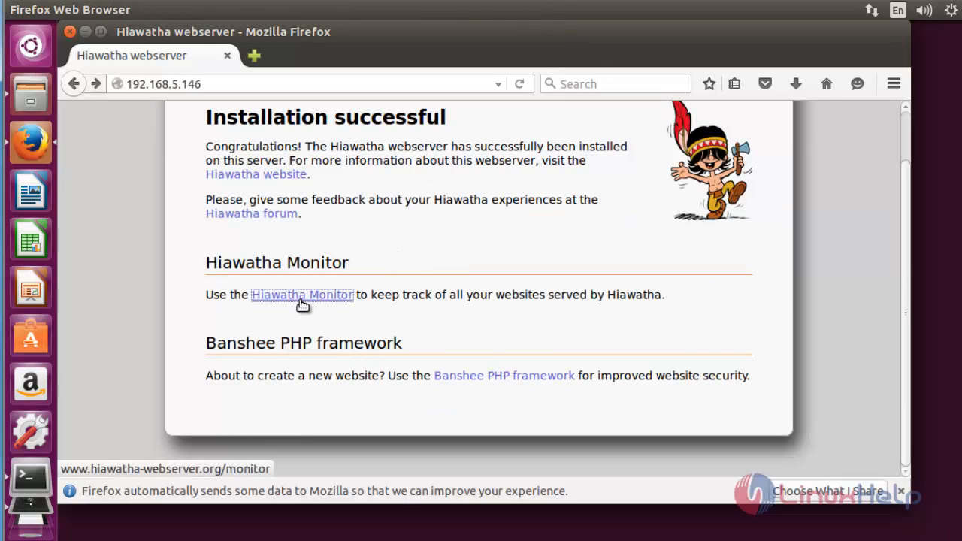
pyautogui.click(302, 294)
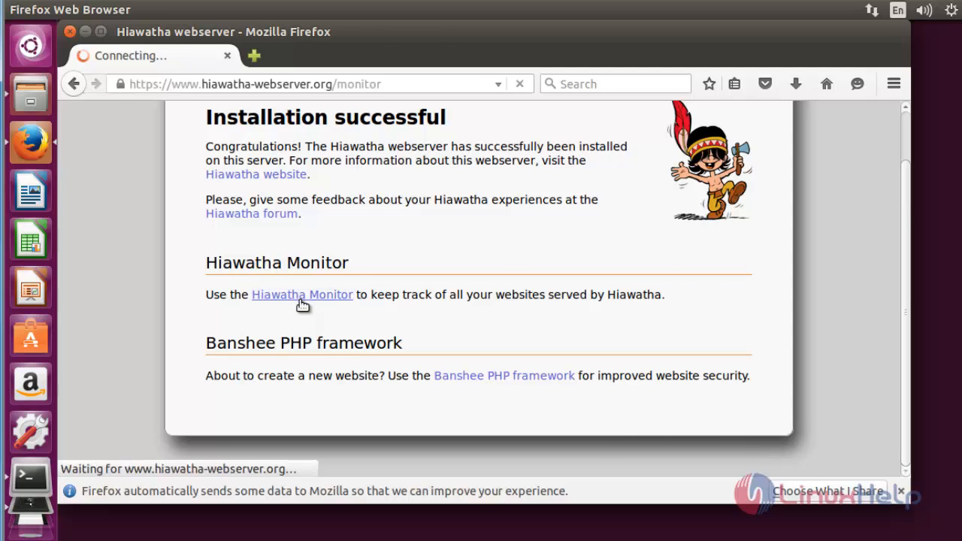
# Step: Browse the Hiawatha Monitor page, then return to the local installation page
pyautogui.click(301, 294)
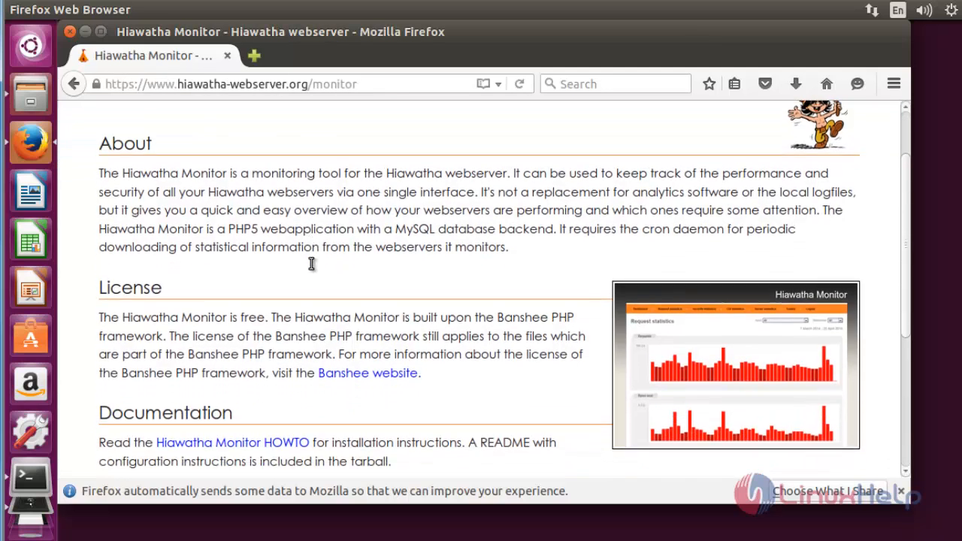
pyautogui.scroll(-3)
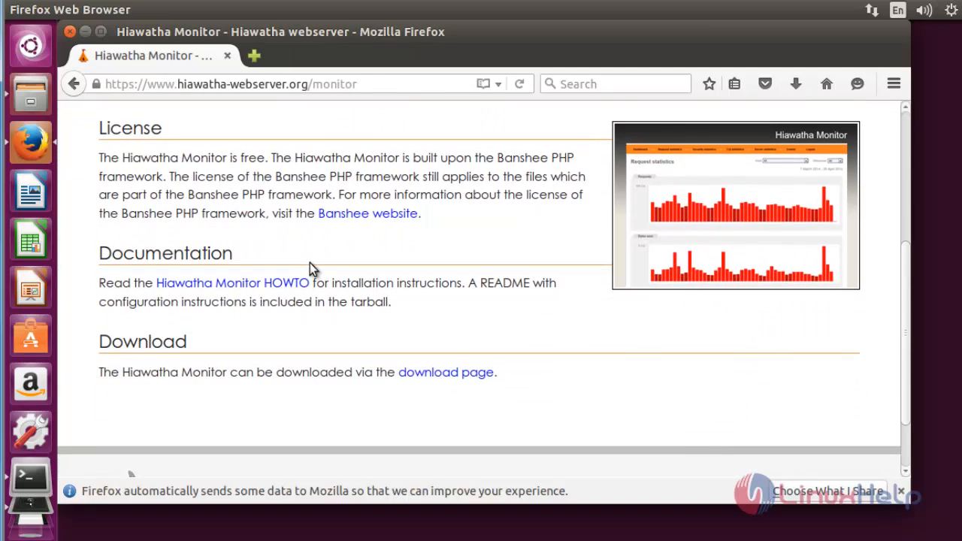
pyautogui.scroll(3)
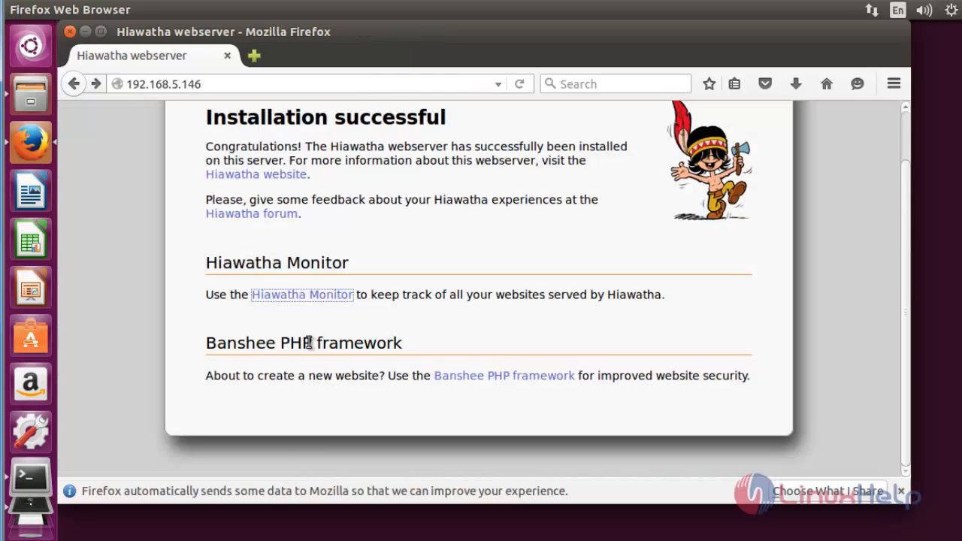
pyautogui.scroll(3)
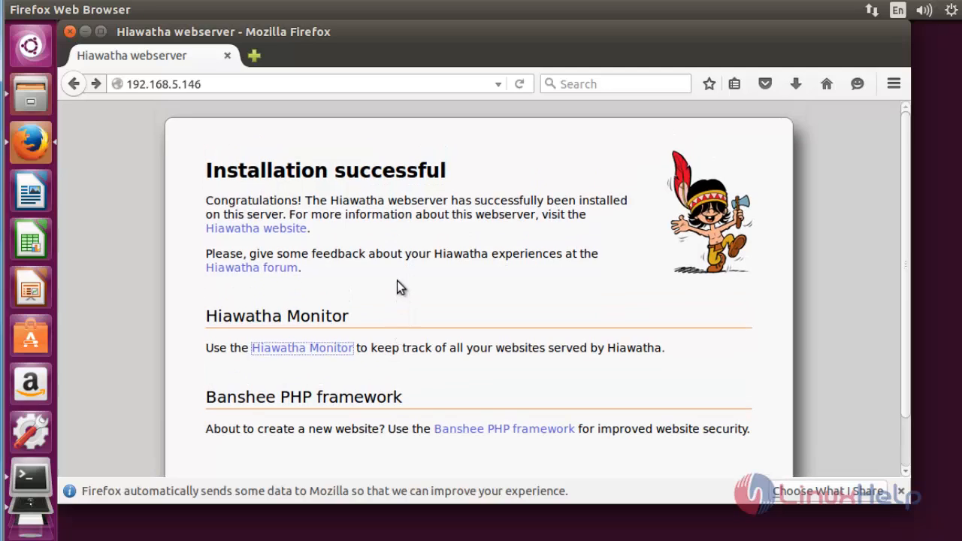
pyautogui.moveTo(272, 165)
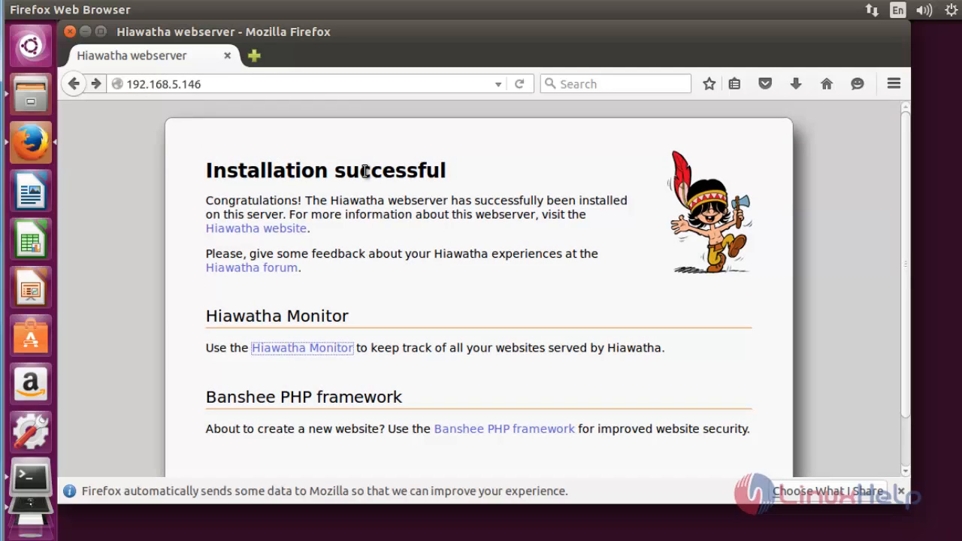
pyautogui.scroll(-3)
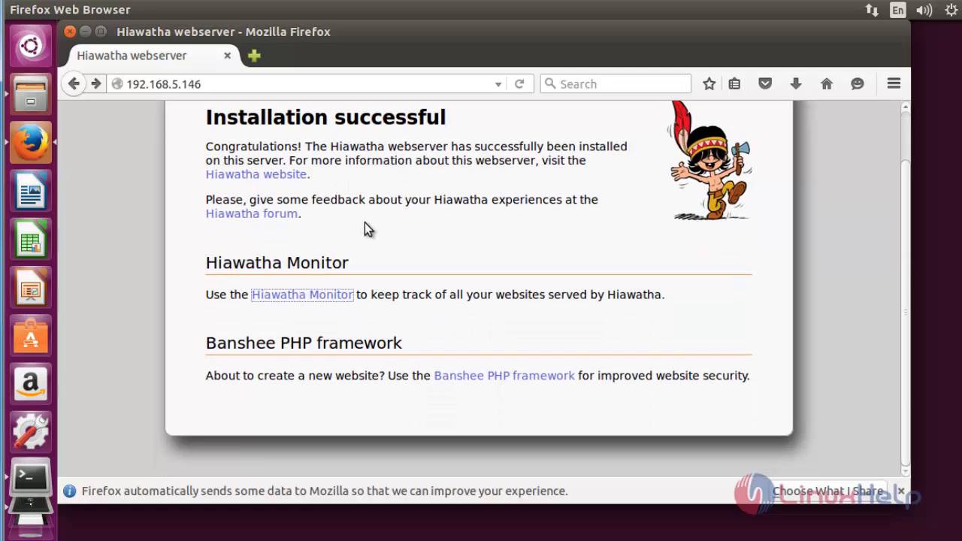
pyautogui.moveTo(399, 289)
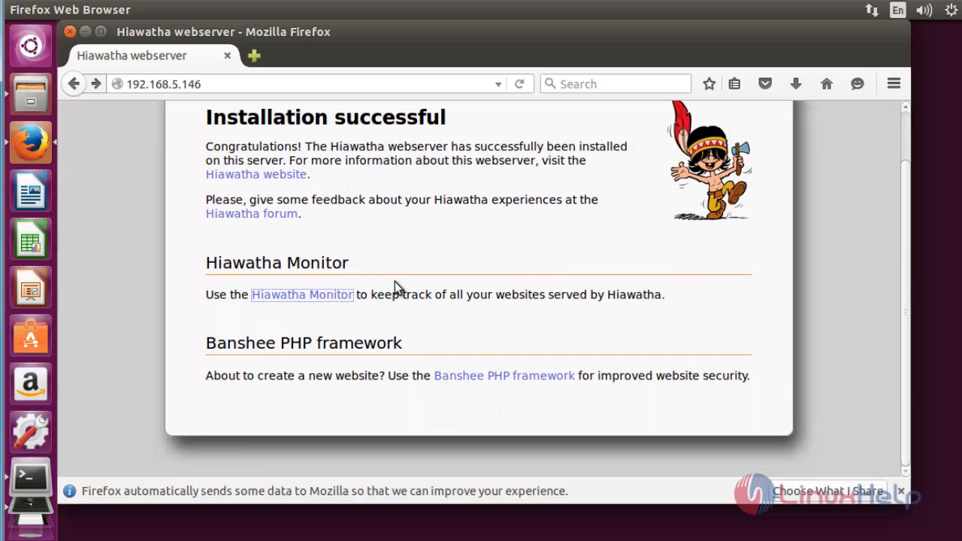
pyautogui.scroll(3)
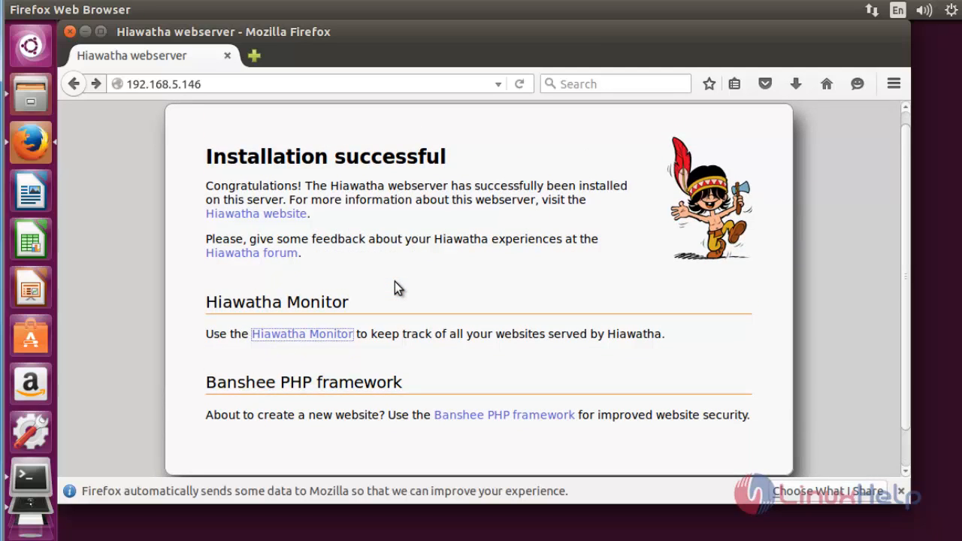